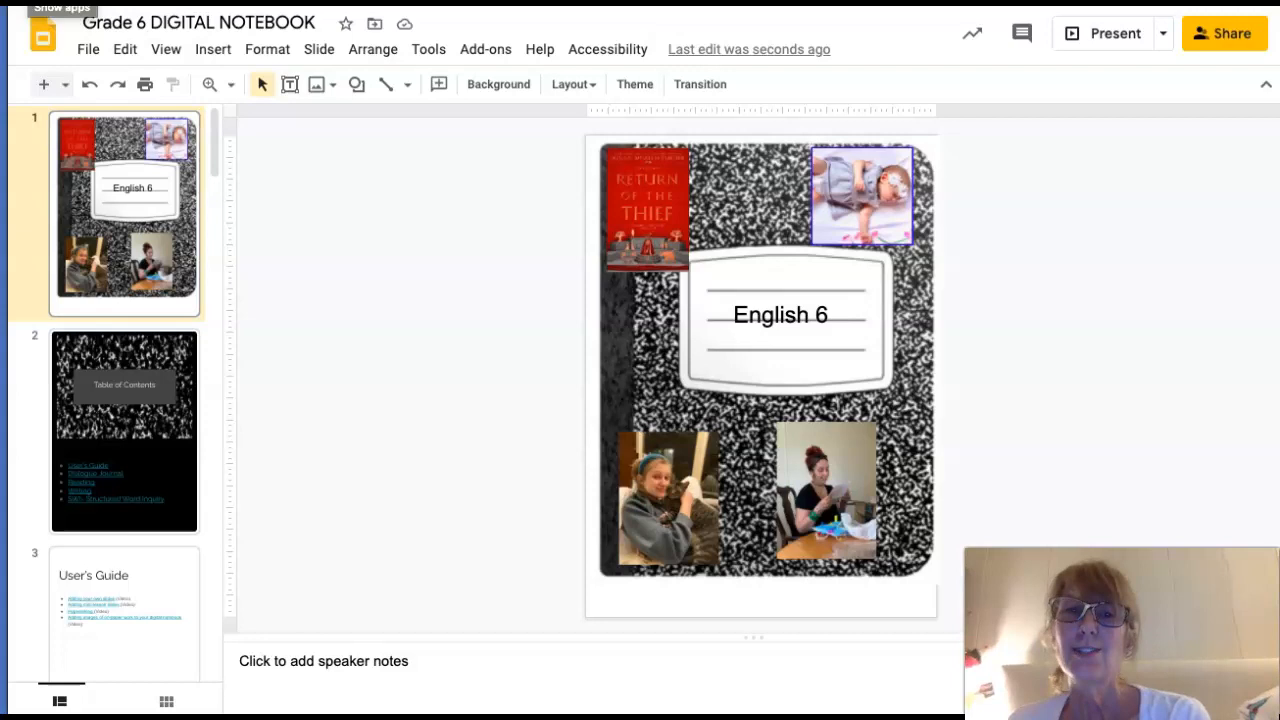
{"action": "mouse_move", "coordinate": [770, 341]}
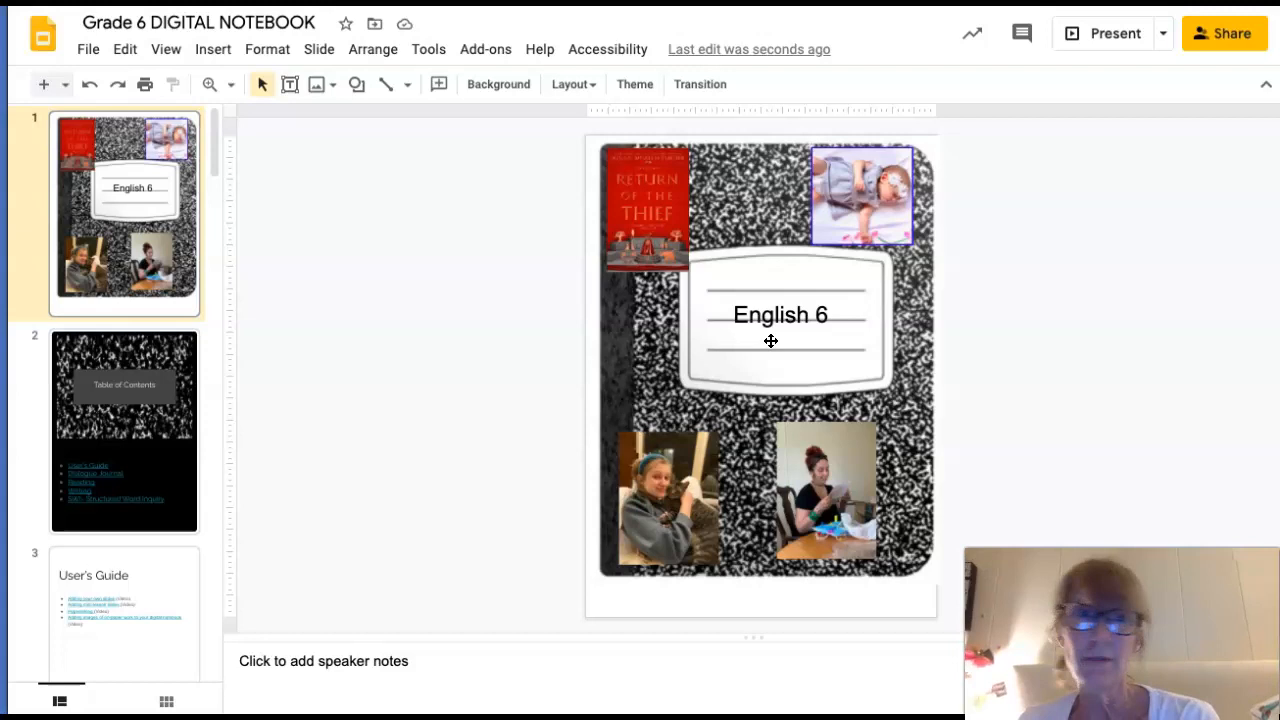
Step: Add a 'Ms. Wood' text box below English 6 and colour it purple
{"action": "left_click", "coordinate": [289, 84]}
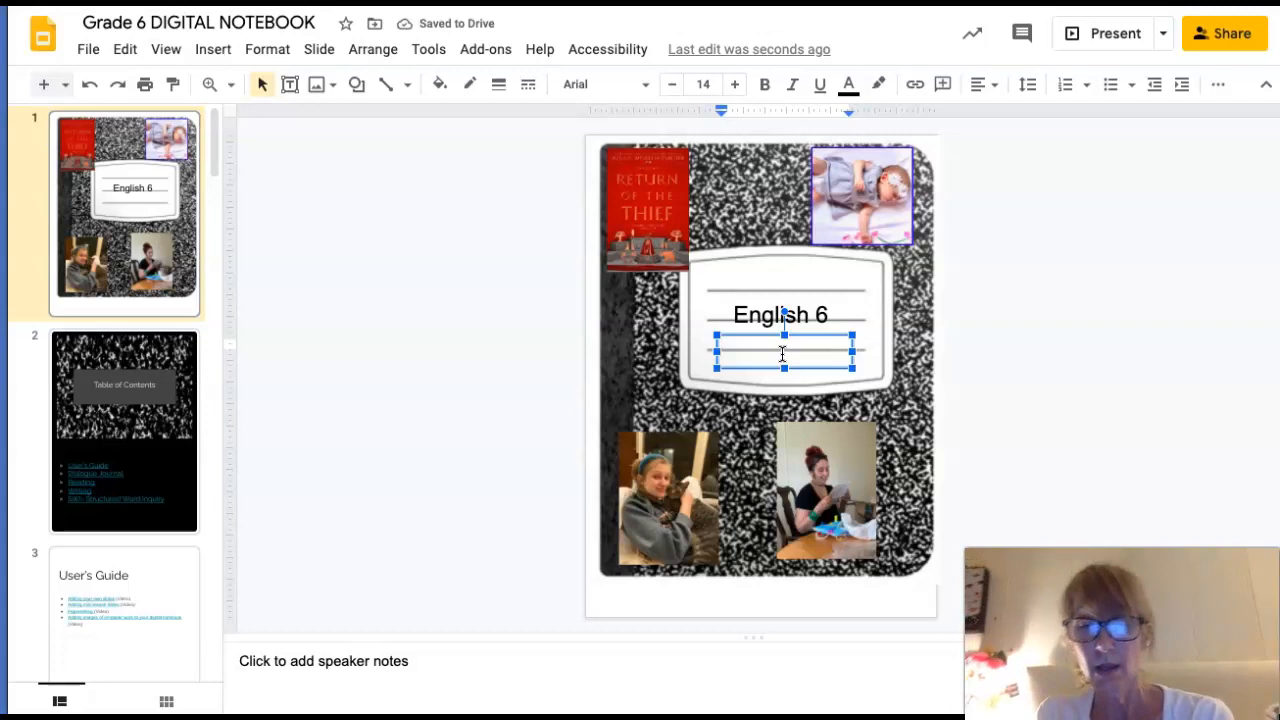
{"action": "type", "text": "Ms. Wood"}
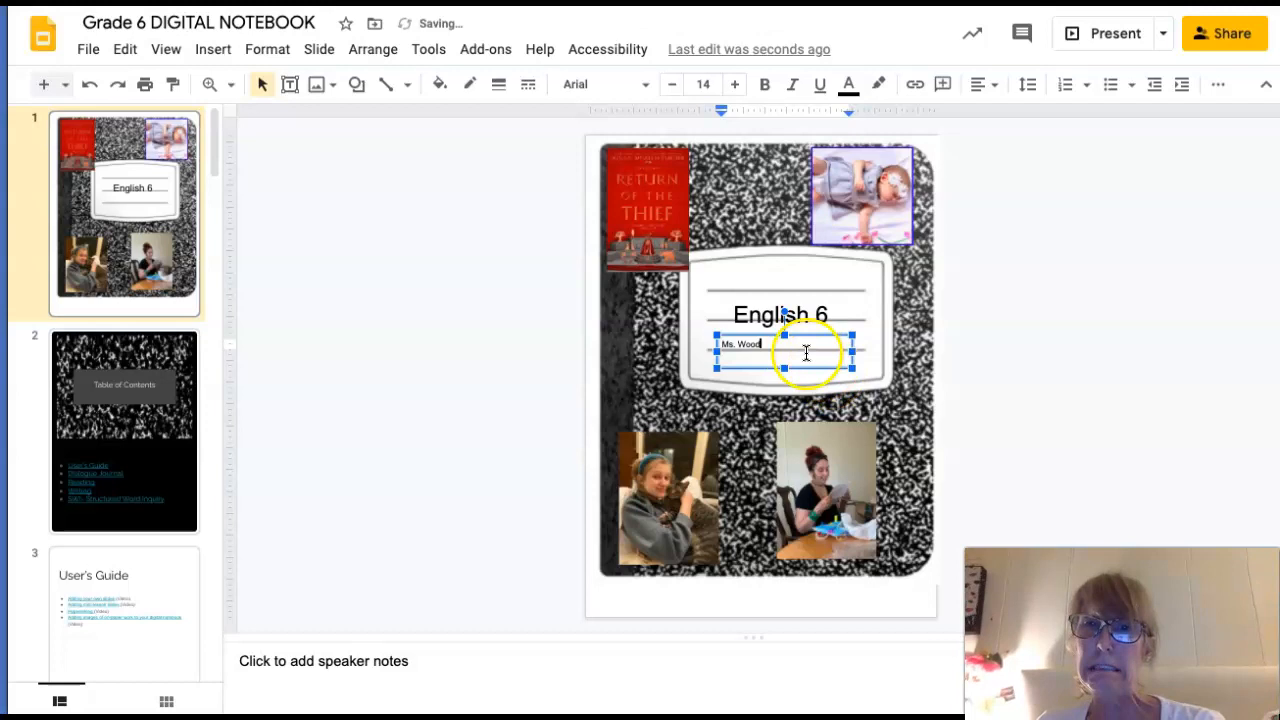
{"action": "left_click", "coordinate": [703, 84]}
{"action": "type", "text": "48"}
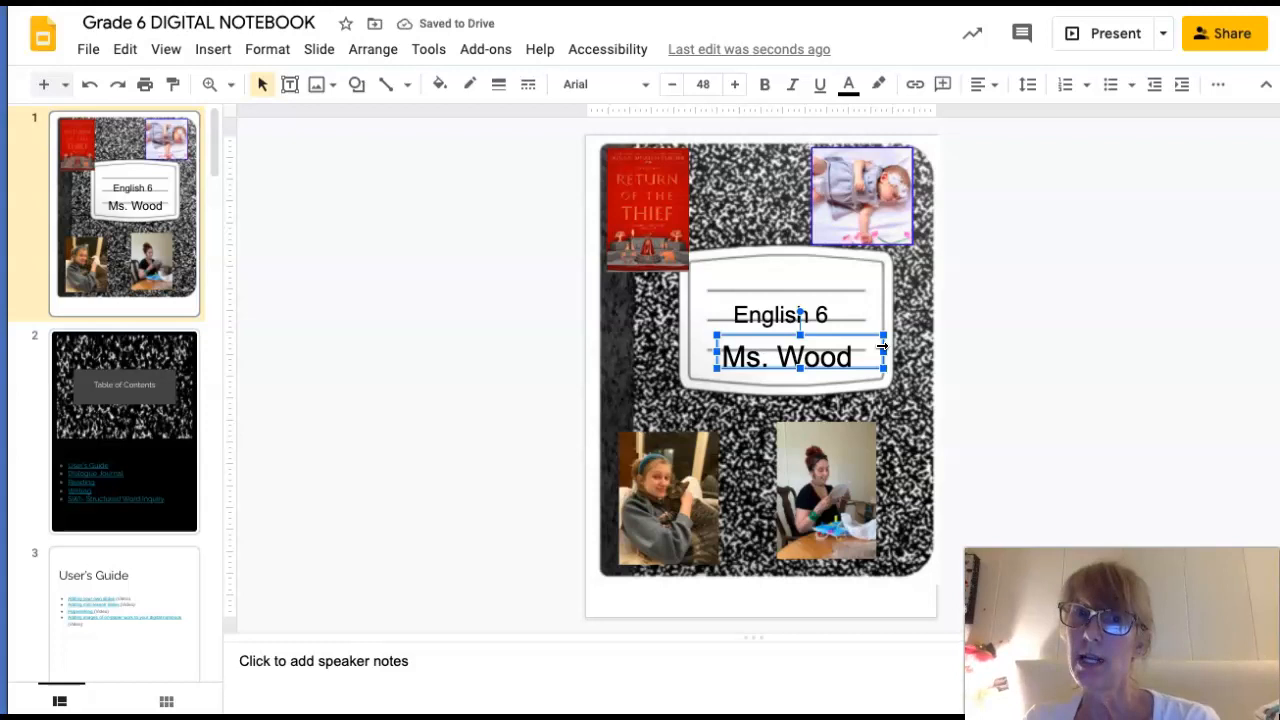
{"action": "left_click", "coordinate": [849, 84]}
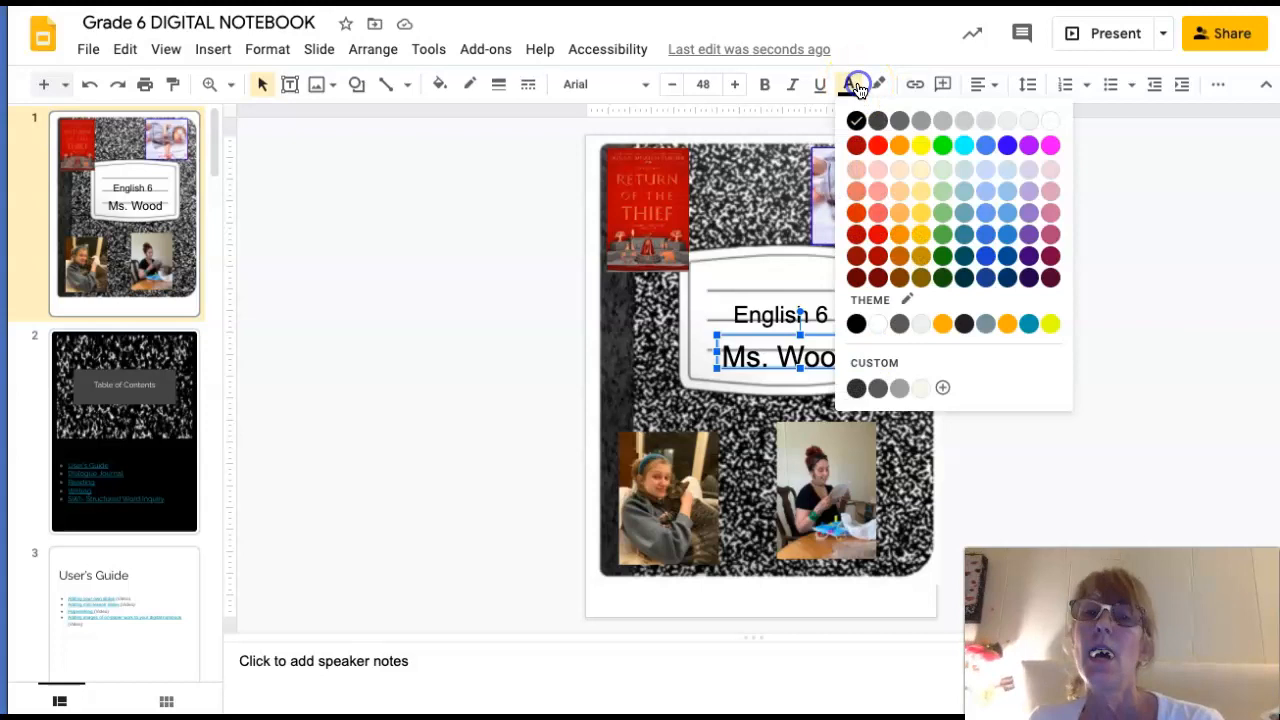
{"action": "left_click", "coordinate": [1050, 145]}
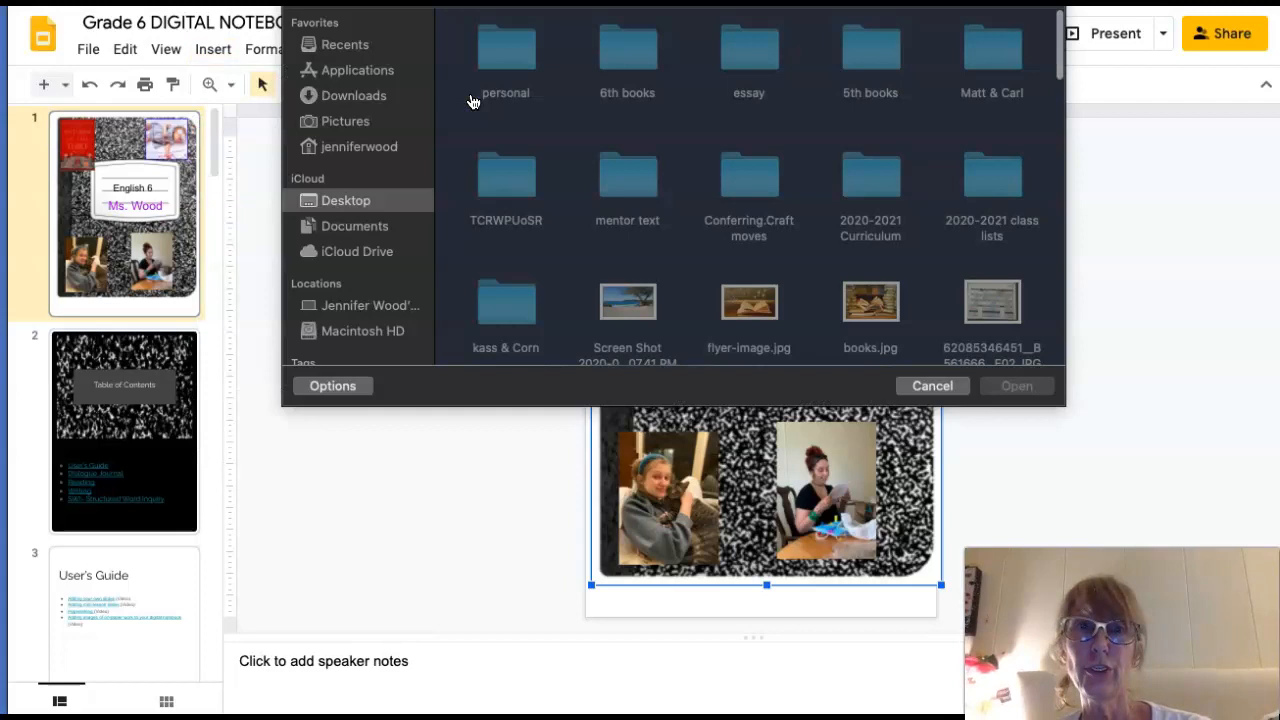
Step: Scroll down the slide view
{"action": "scroll", "scroll_direction": "down", "scroll_amount": 3}
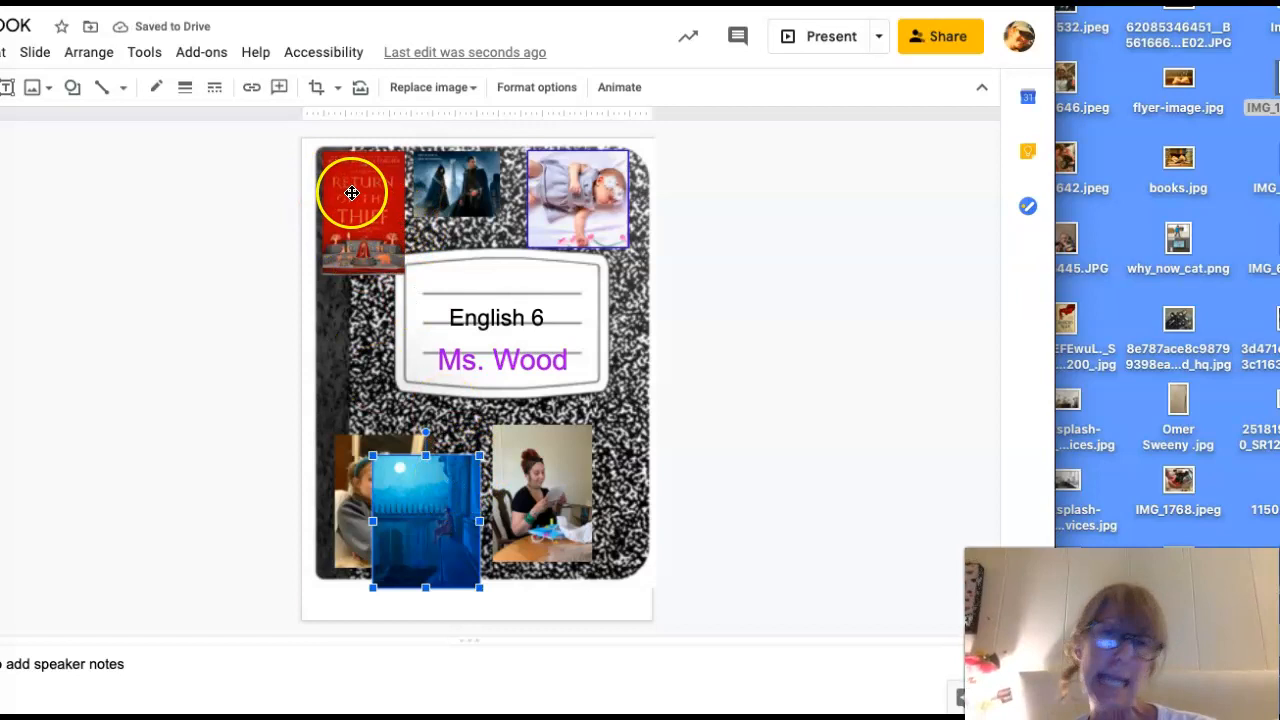
Step: Select the Return of the Thief book cover and set its border thickness
{"action": "left_click", "coordinate": [185, 87]}
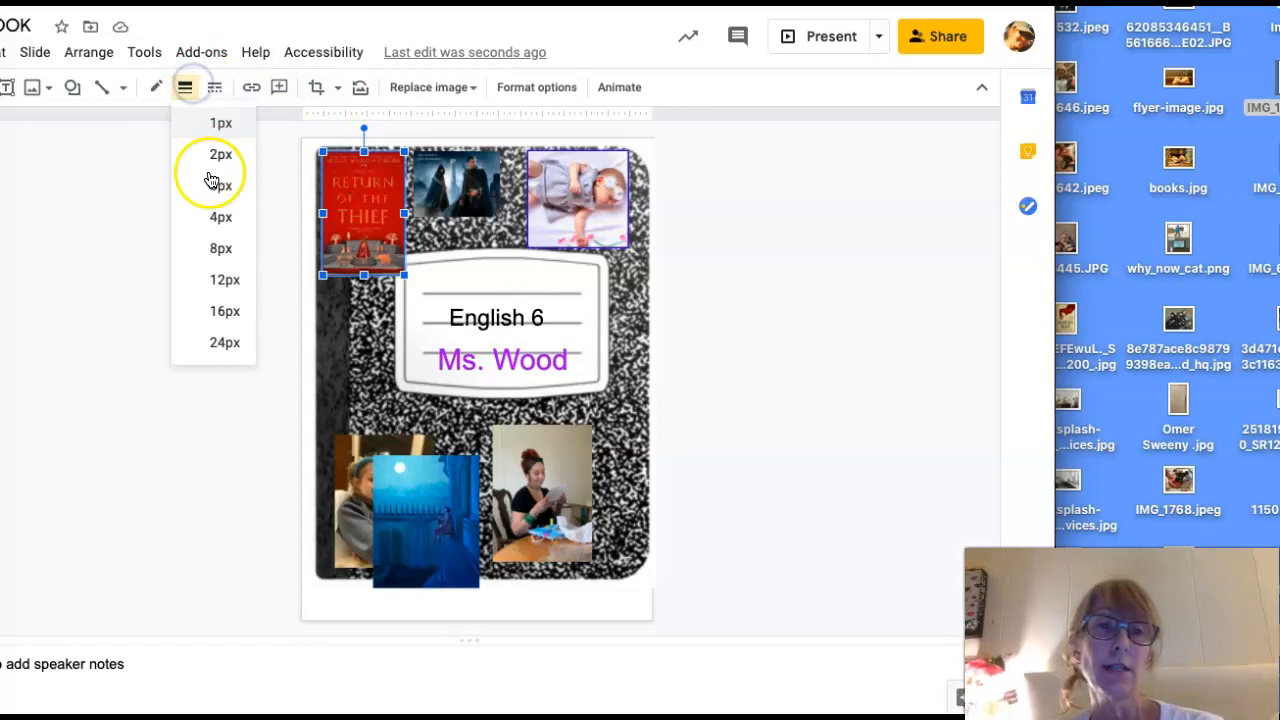
{"action": "left_click", "coordinate": [220, 154]}
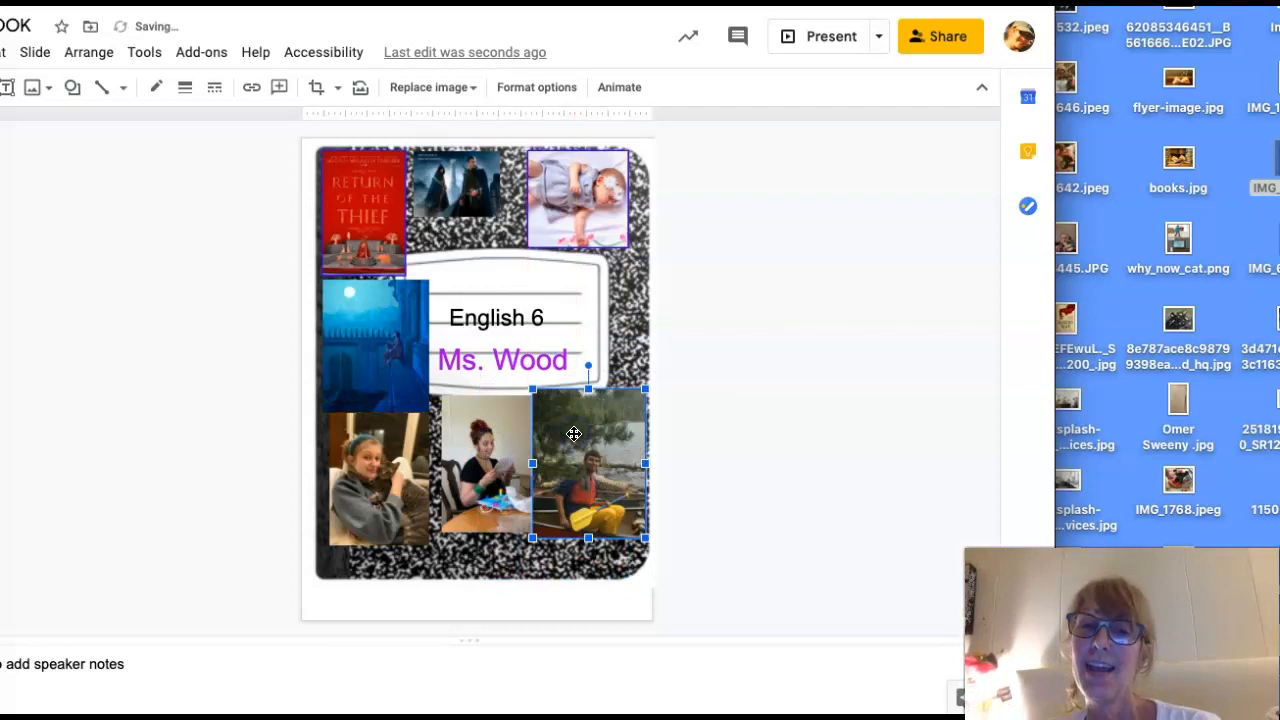
Step: Check the canoe photo's position and size settings, then shrink it at lower right
{"action": "left_click", "coordinate": [536, 87]}
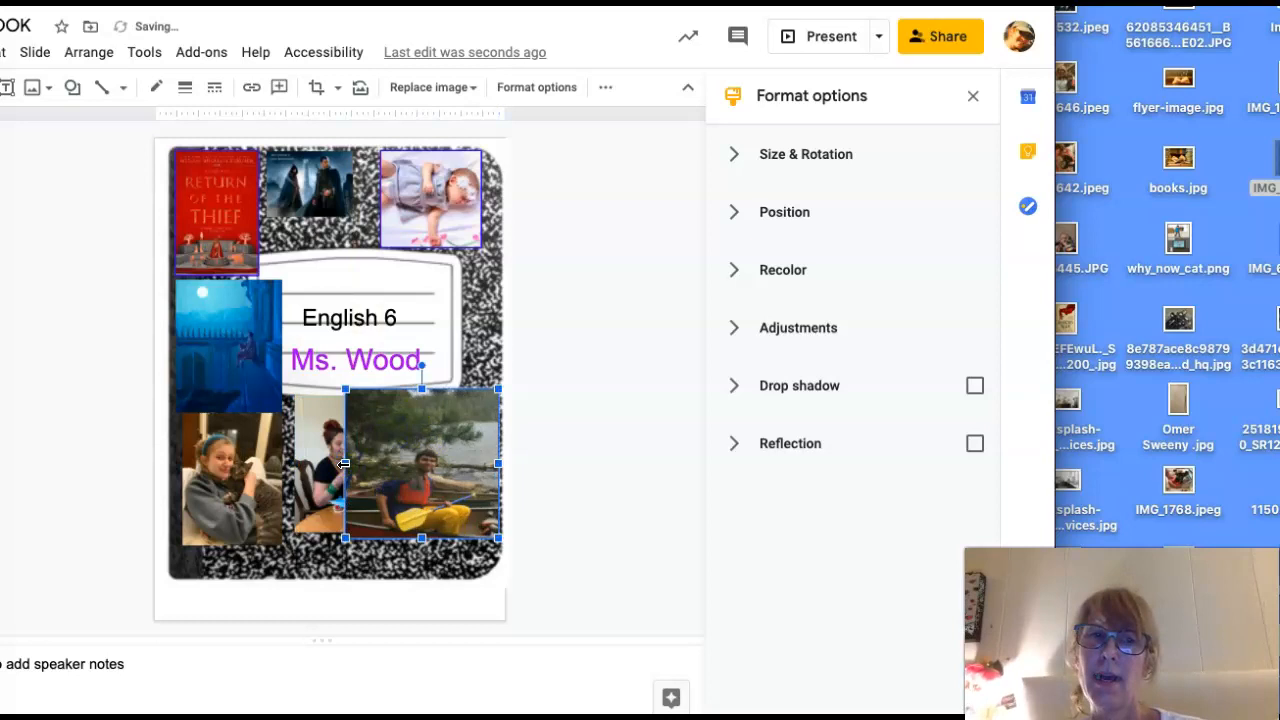
{"action": "left_click", "coordinate": [784, 212]}
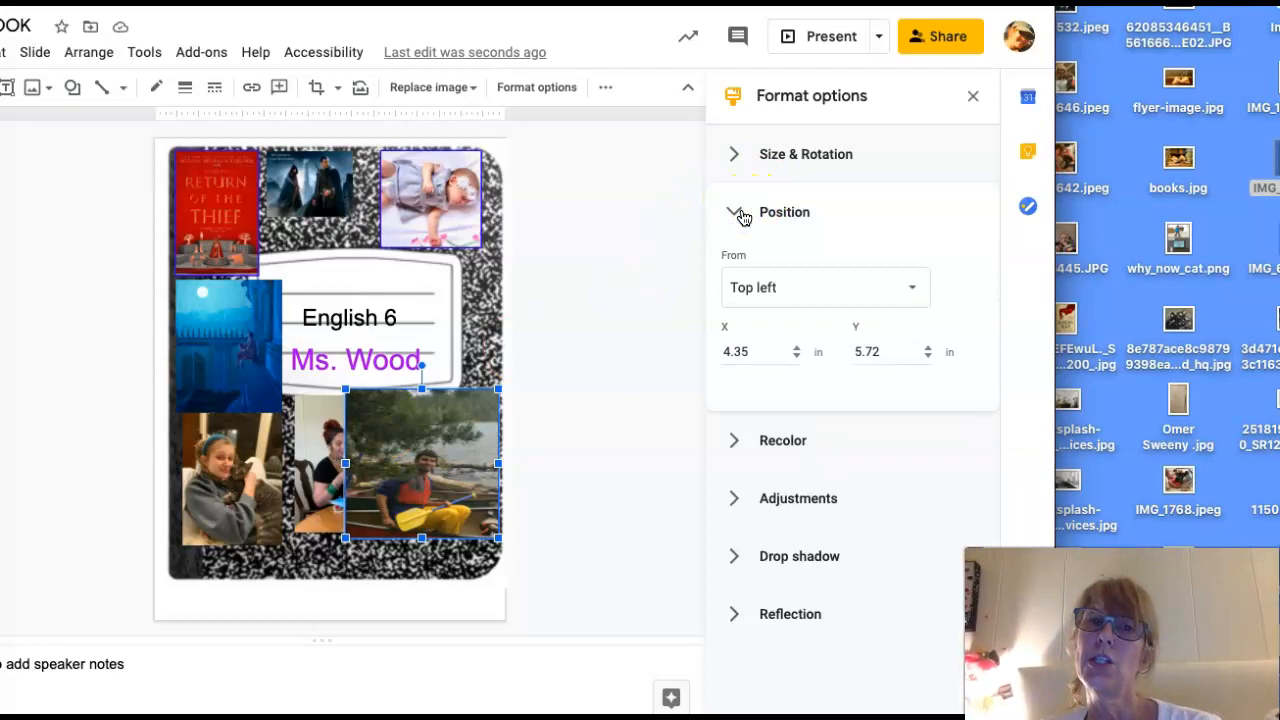
{"action": "left_click", "coordinate": [733, 154]}
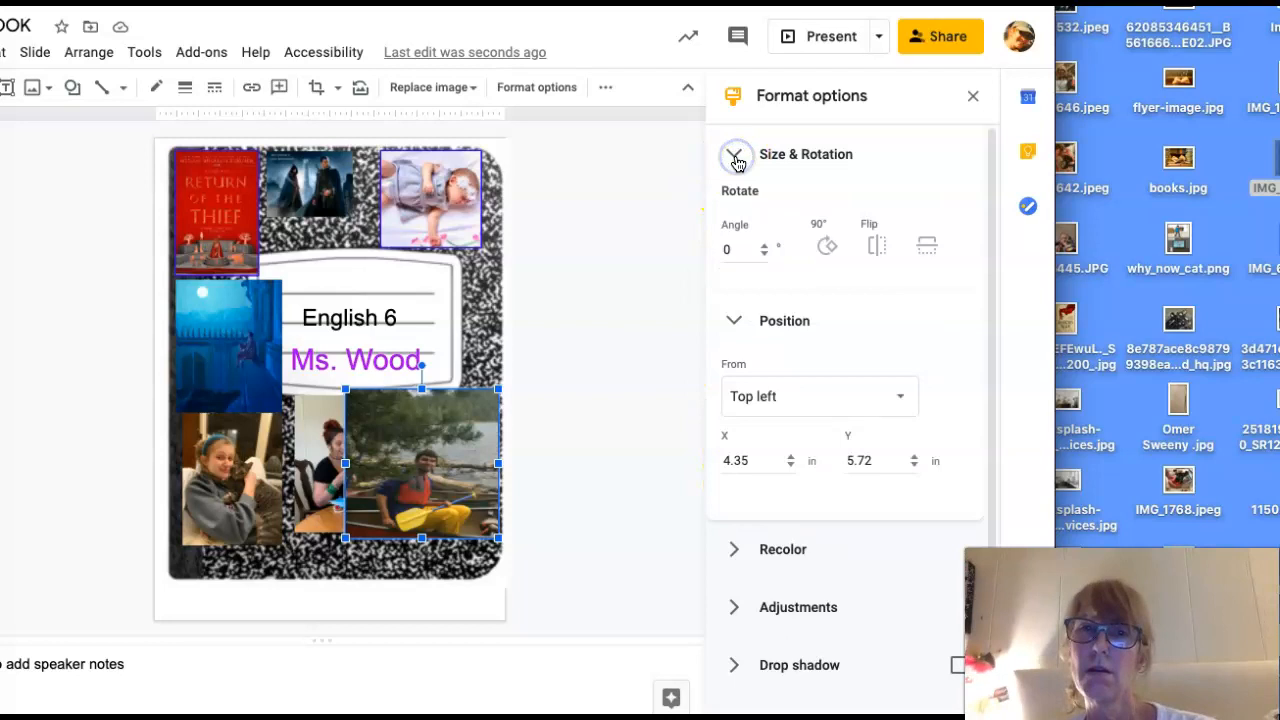
{"action": "left_click", "coordinate": [735, 154]}
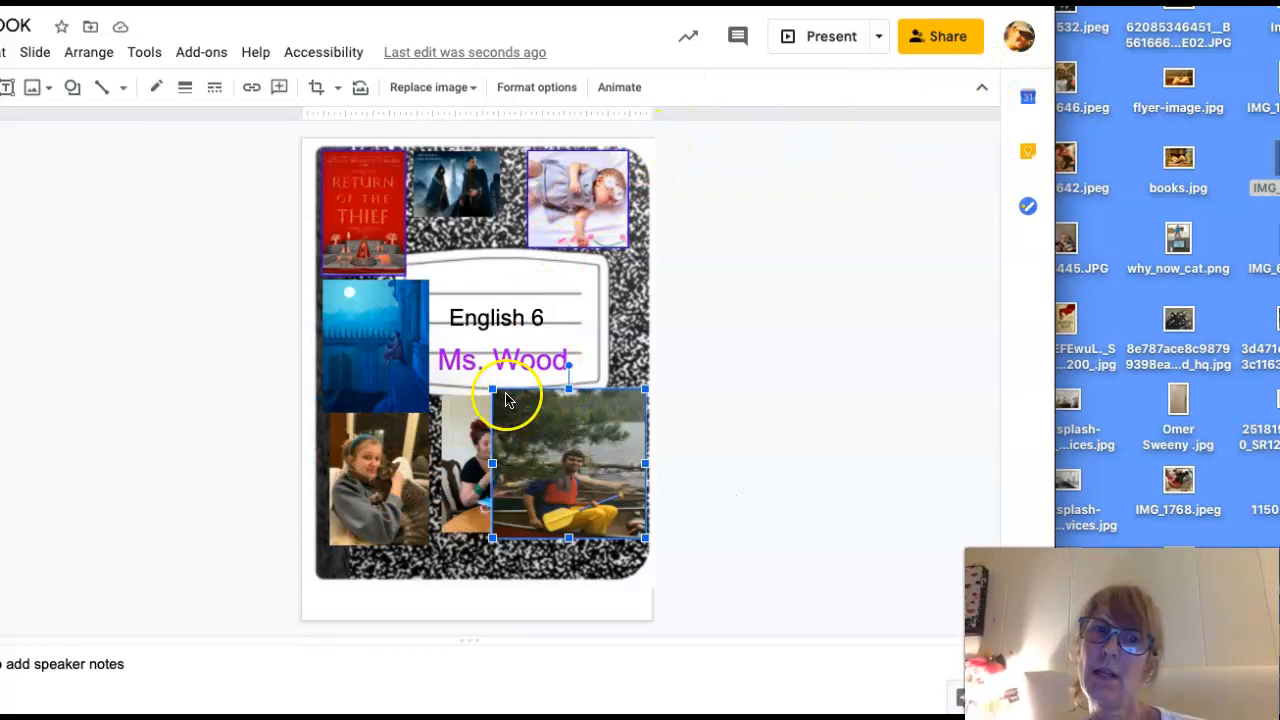
{"action": "left_click_drag", "start_coordinate": [565, 465], "coordinate": [590, 540]}
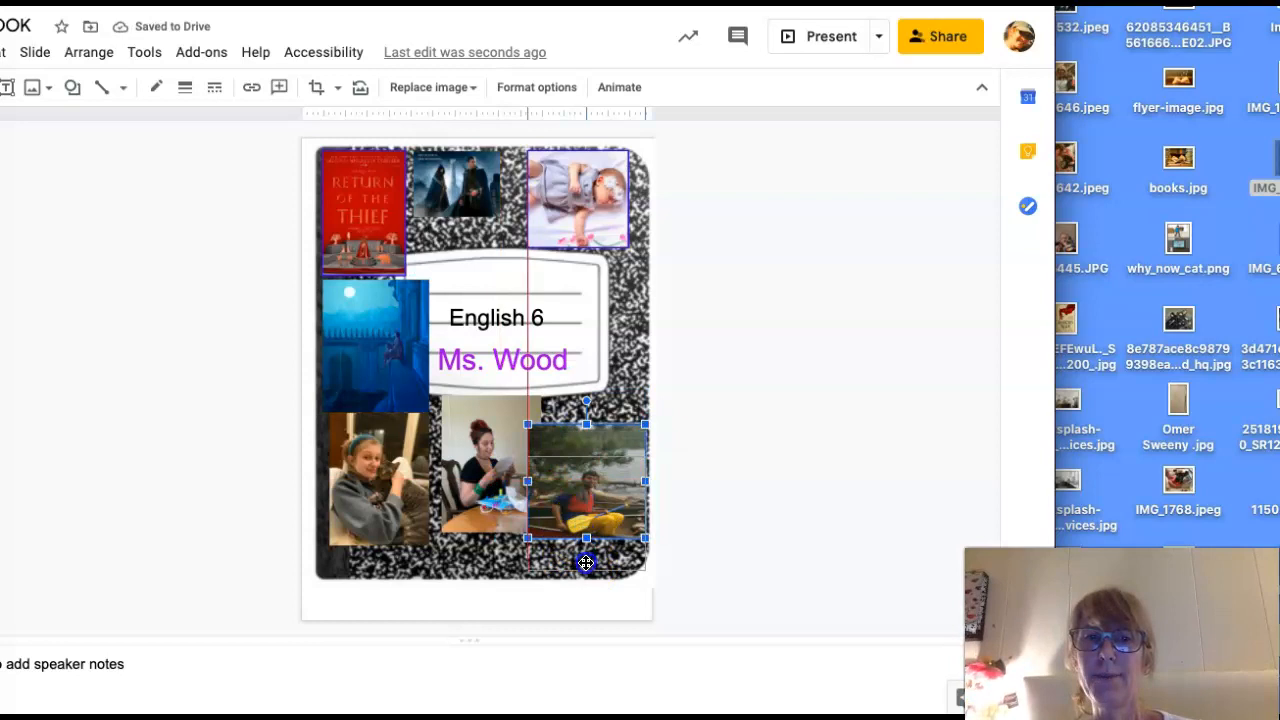